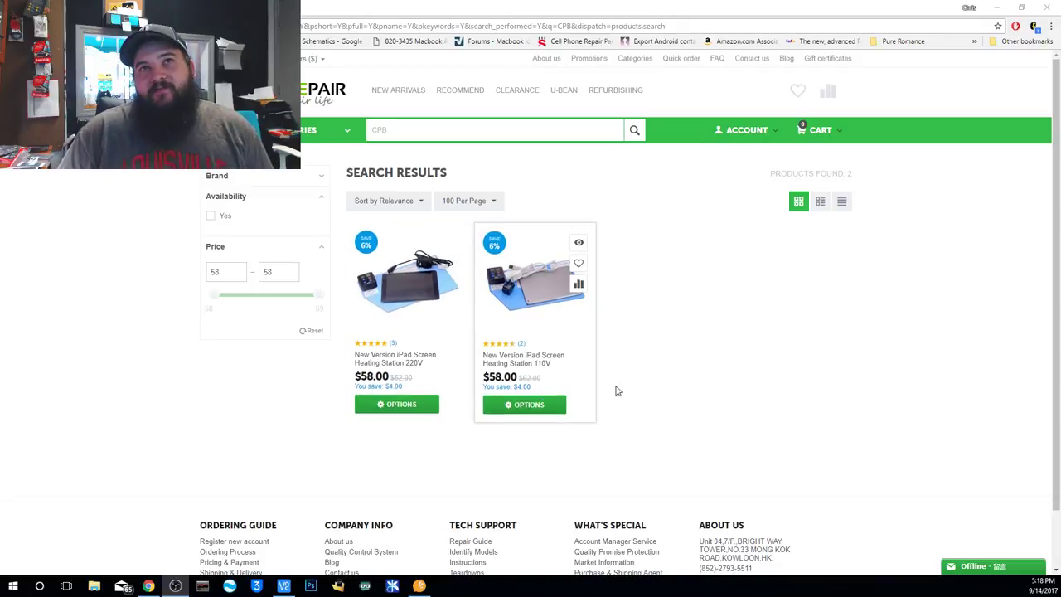
mouse_move(543, 320)
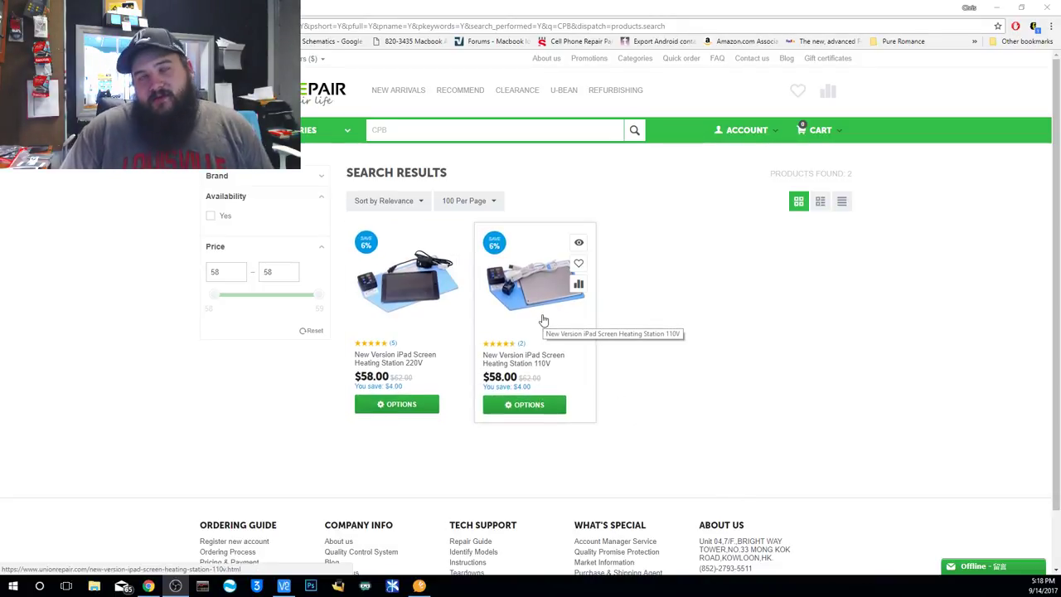